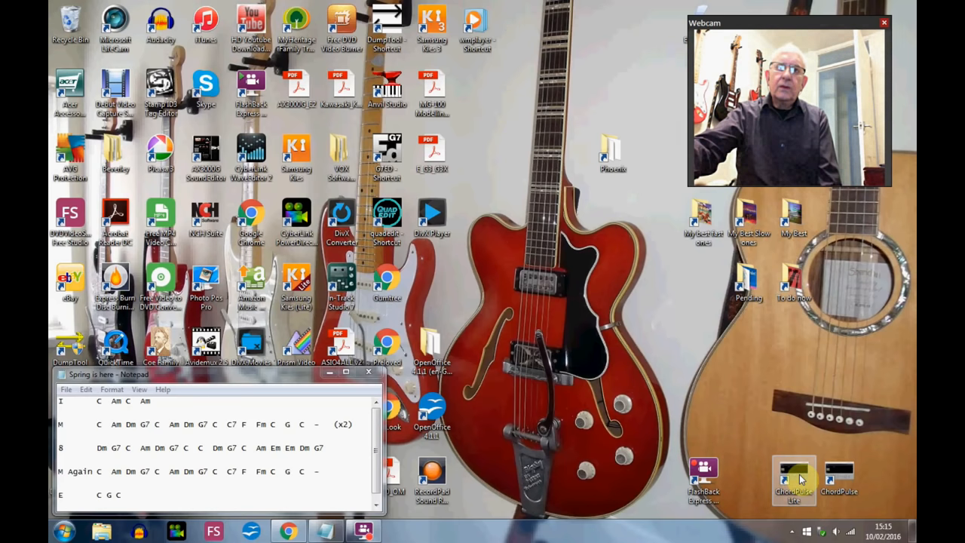
Step: Launch ChordPulse Lite from the desktop shortcut to begin a new backing-track session
left_click(792, 479)
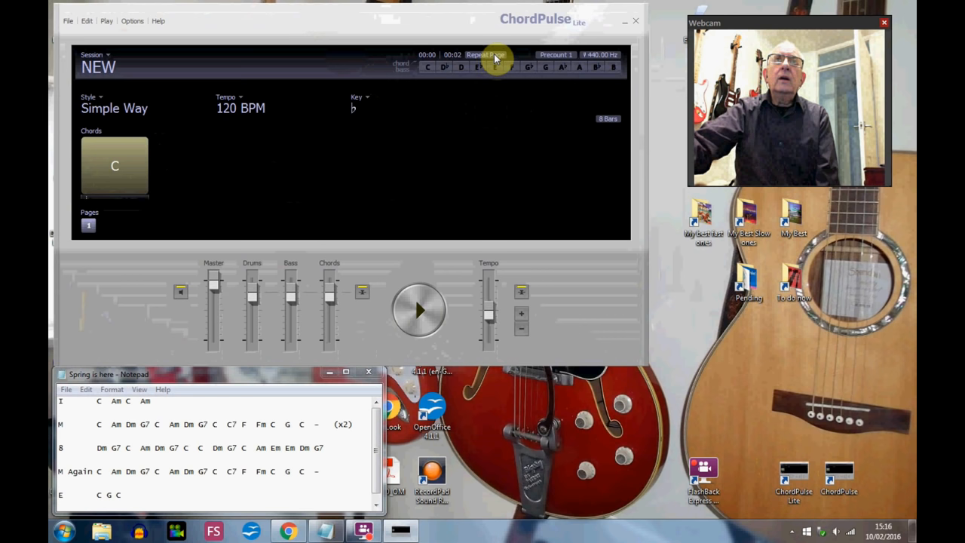
left_click(485, 54)
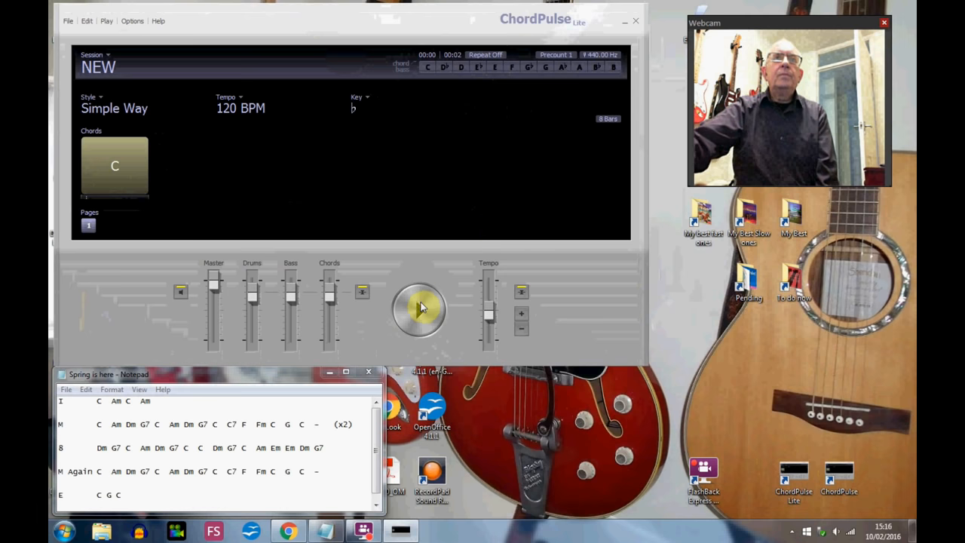
left_click(419, 308)
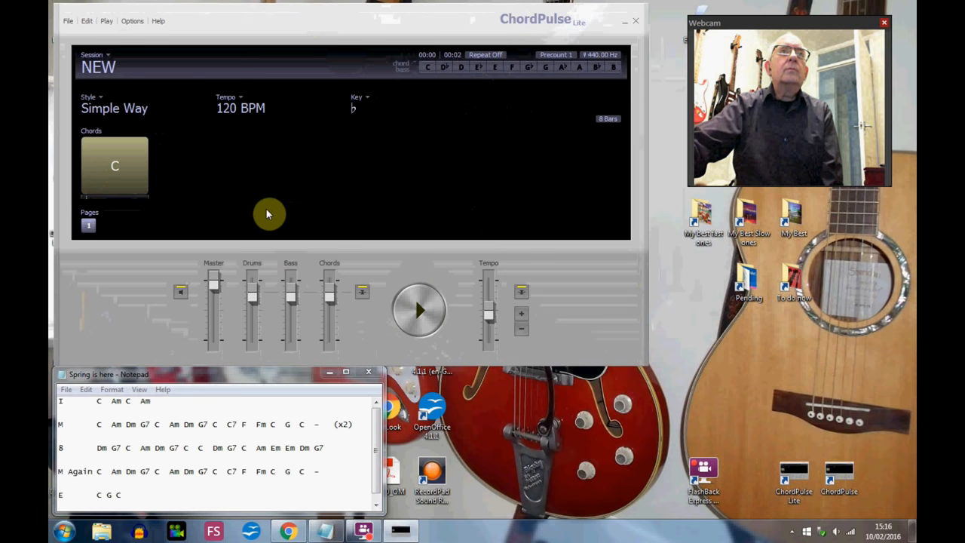
left_click(419, 311)
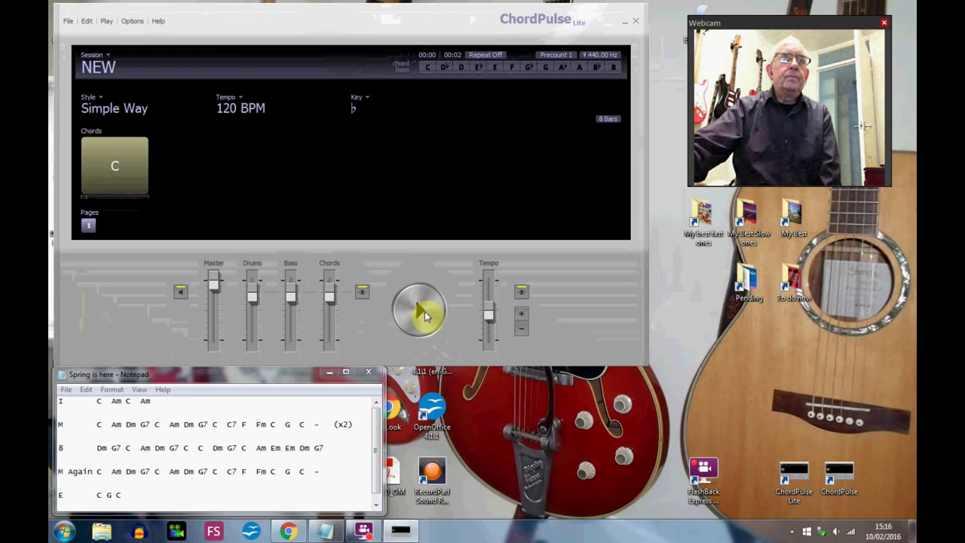
mouse_move(353, 217)
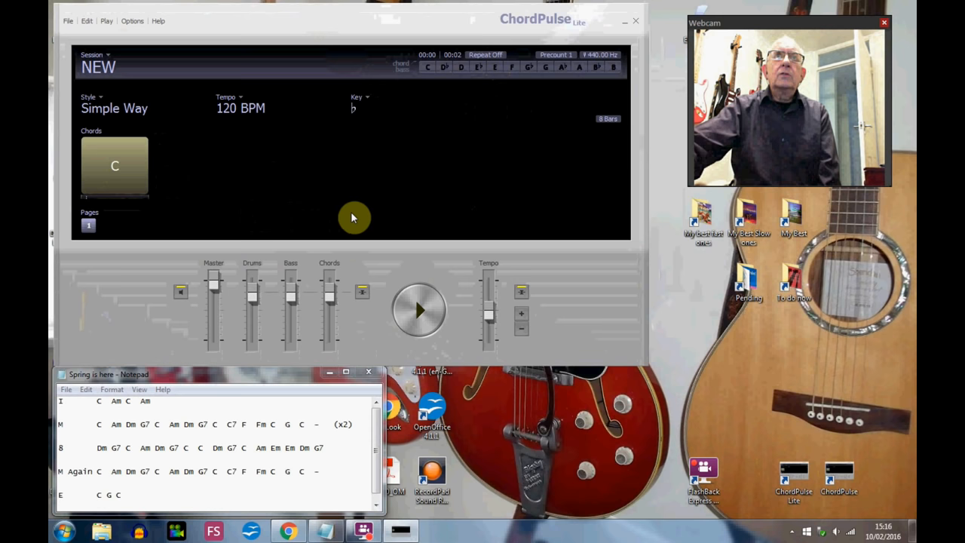
mouse_move(392, 241)
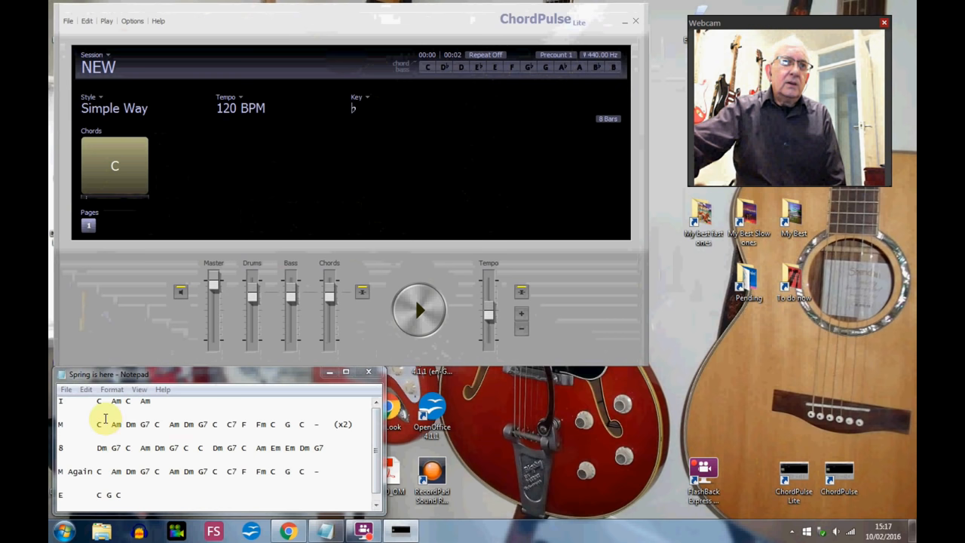
mouse_move(169, 417)
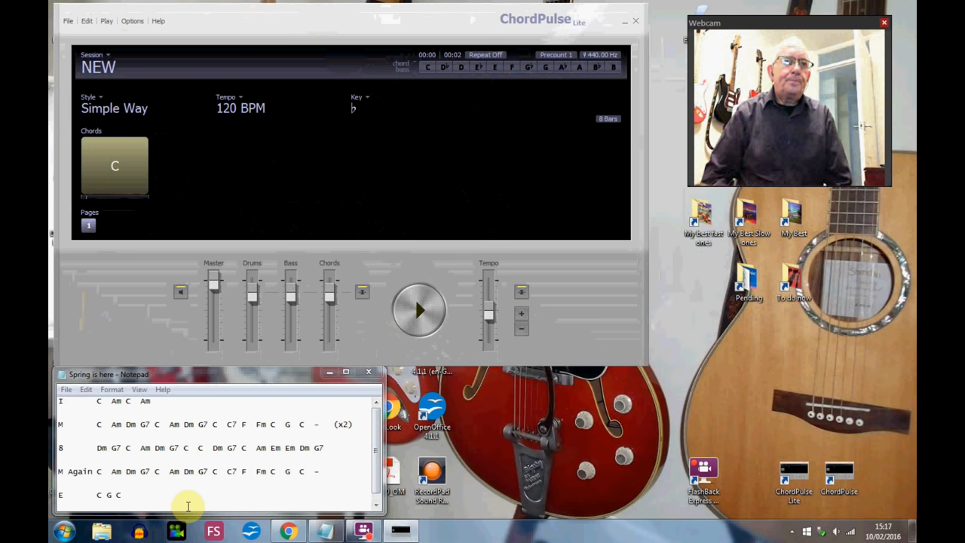
mouse_move(133, 337)
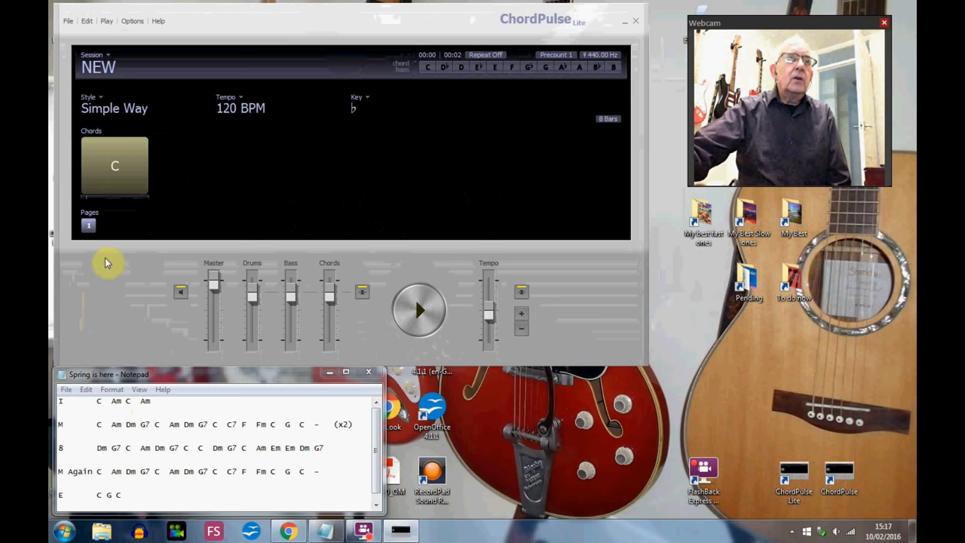
mouse_move(103, 324)
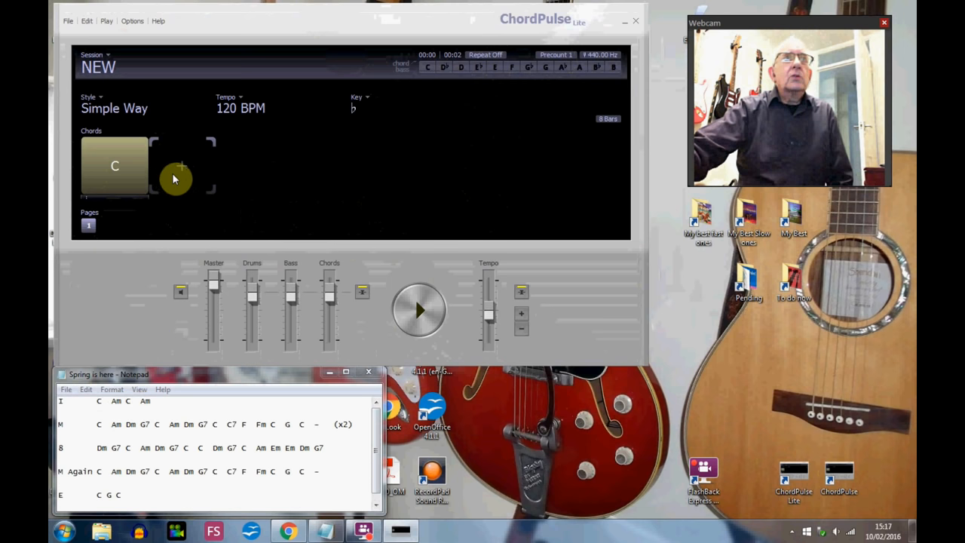
Step: Add chords after the default C so the intro reads C, Am, C, Am
left_click(181, 168)
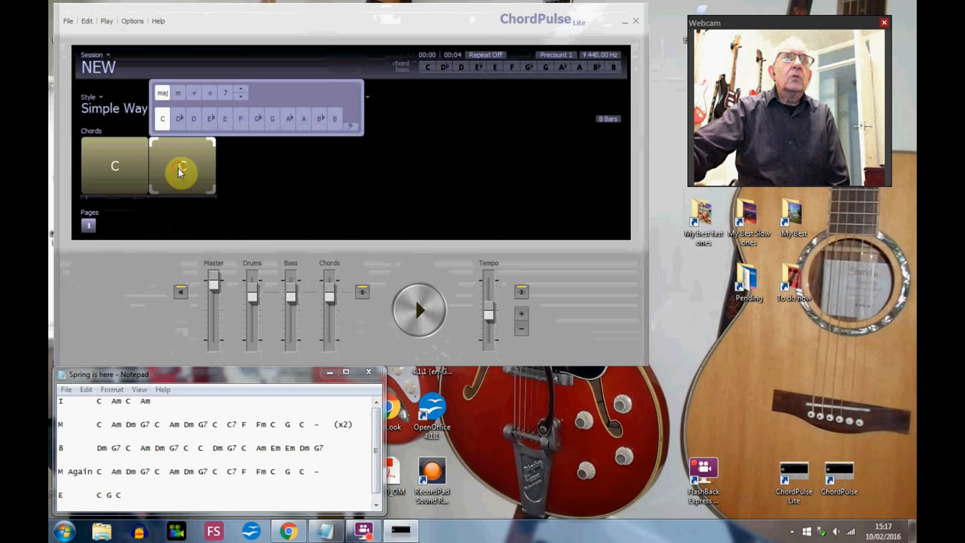
left_click(303, 117)
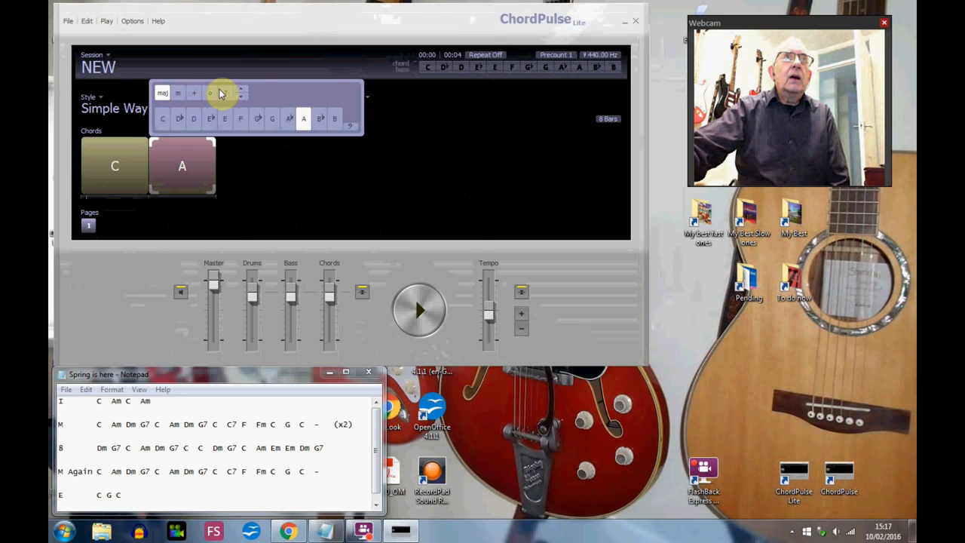
left_click(176, 93)
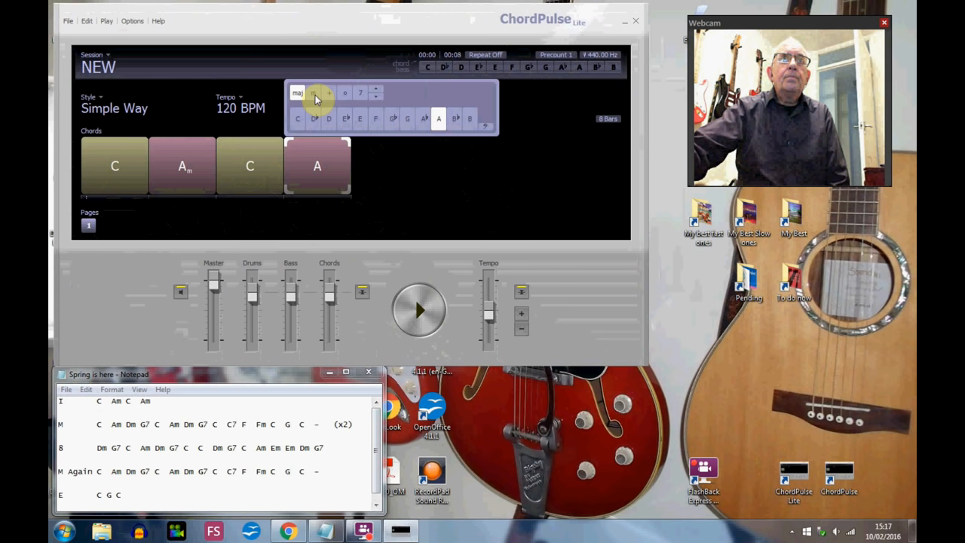
left_click(312, 93)
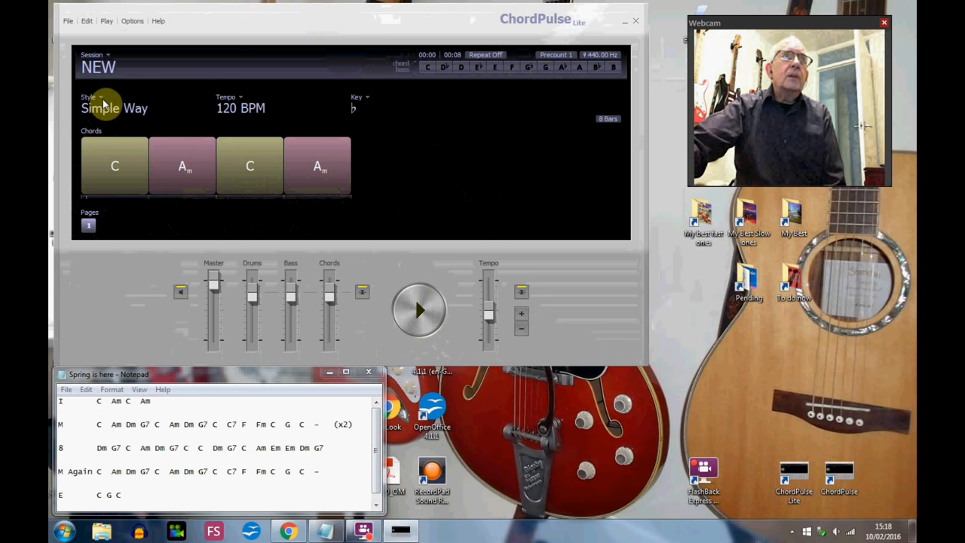
Step: Choose the Slow Rock accompaniment style from the Style list
left_click(106, 109)
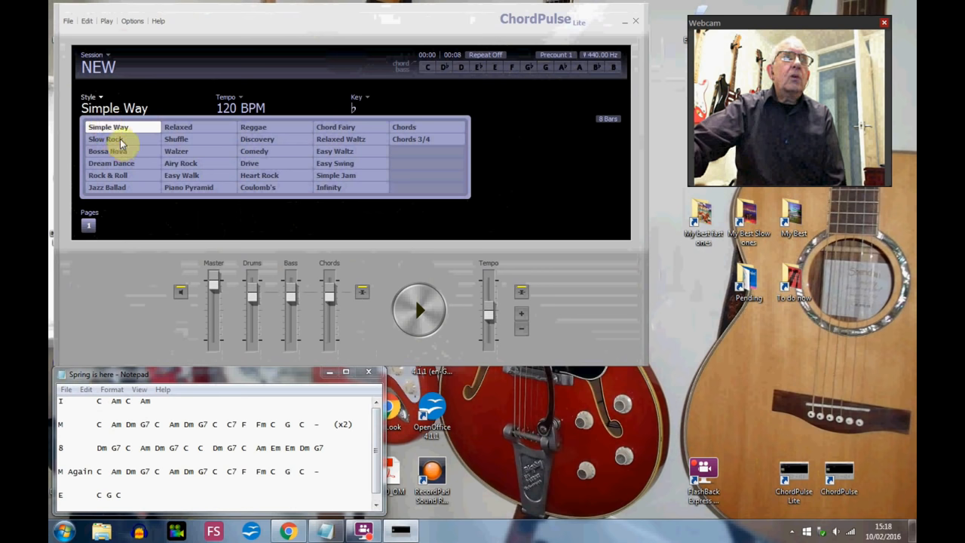
left_click(106, 139)
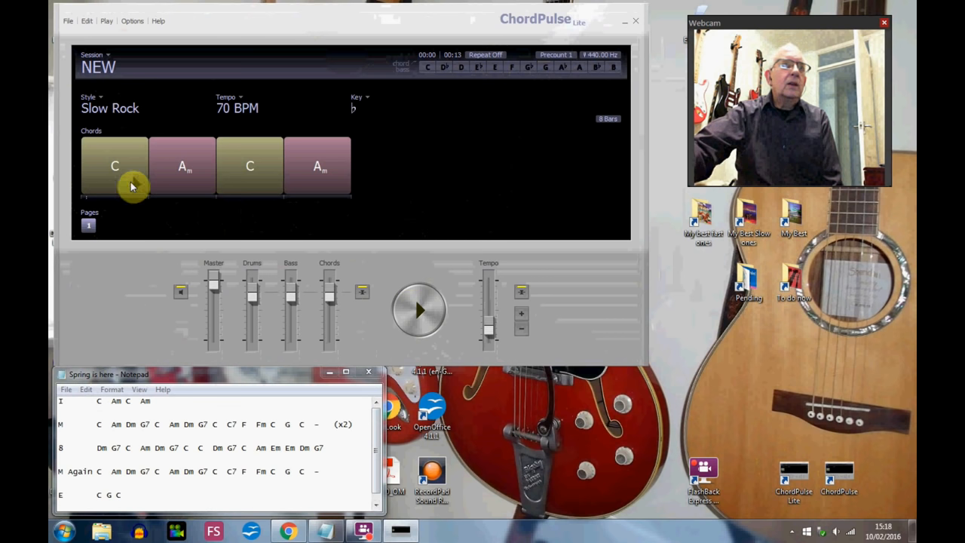
mouse_move(136, 229)
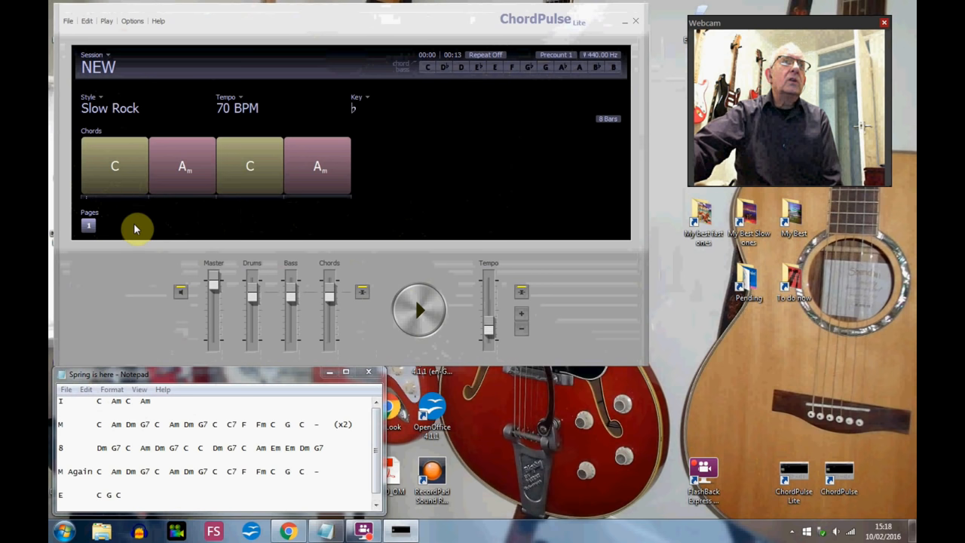
mouse_move(143, 194)
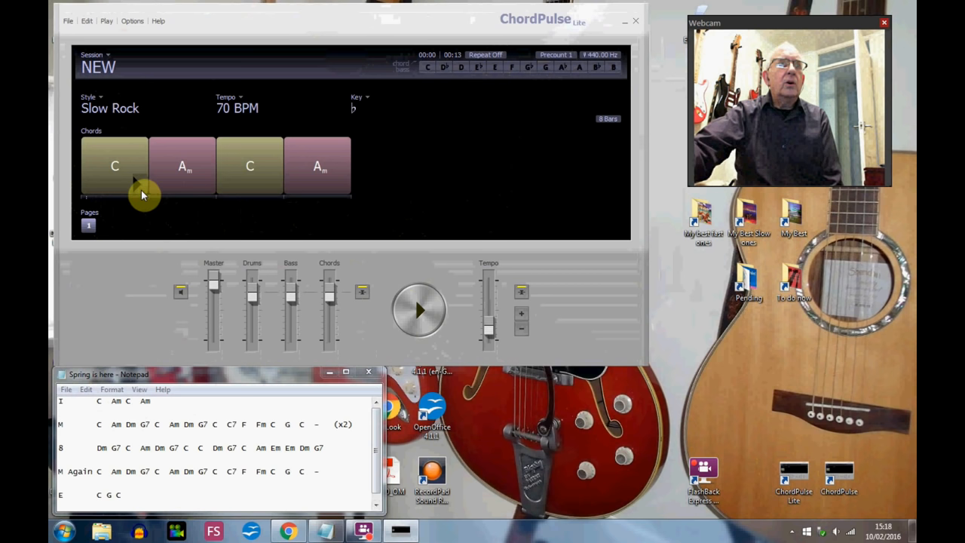
mouse_move(145, 169)
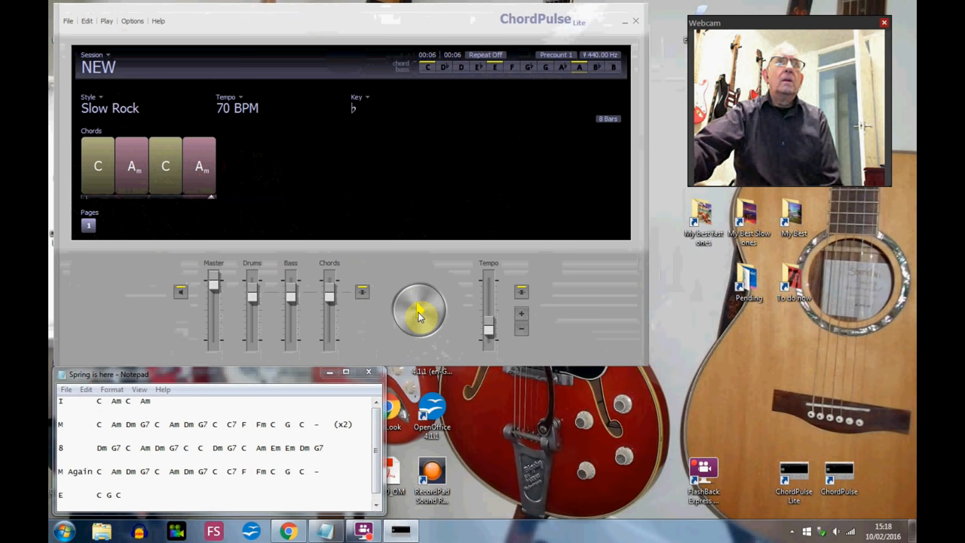
Step: Preview the intro and raise the Slow Rock tempo toward 80 BPM
left_click(419, 309)
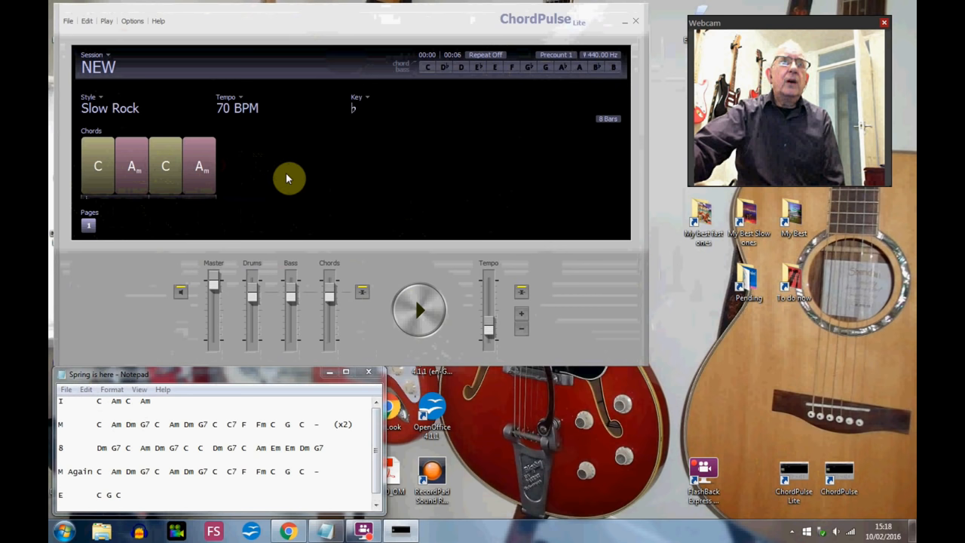
left_click(238, 109)
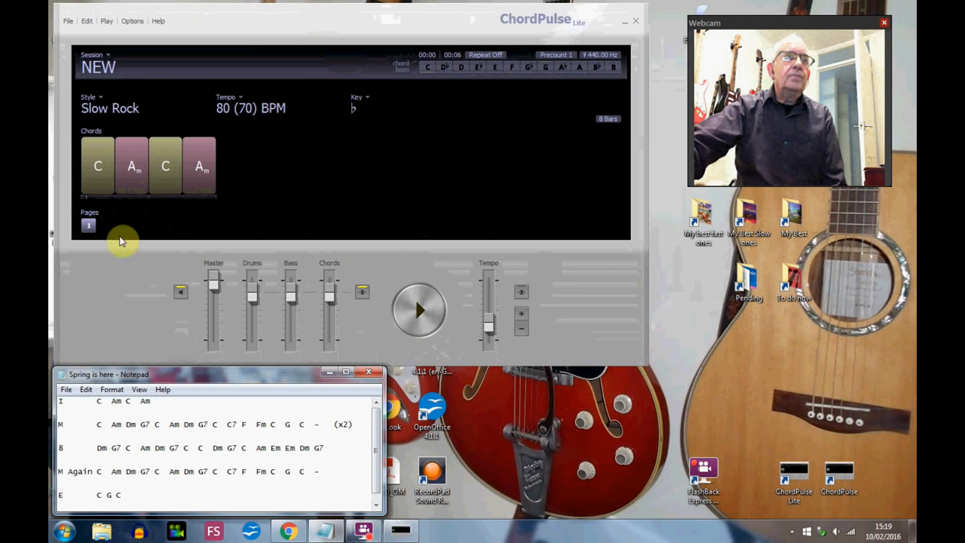
mouse_move(93, 235)
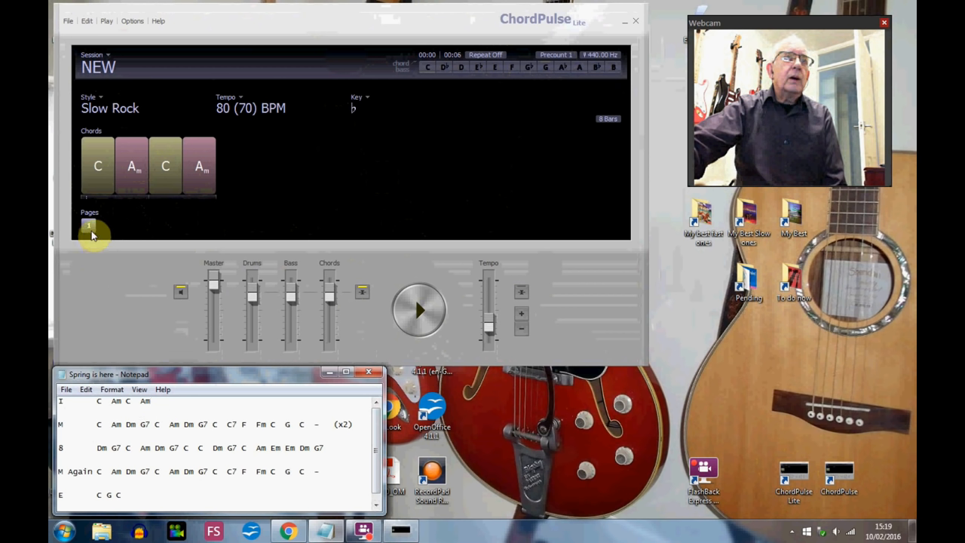
mouse_move(108, 227)
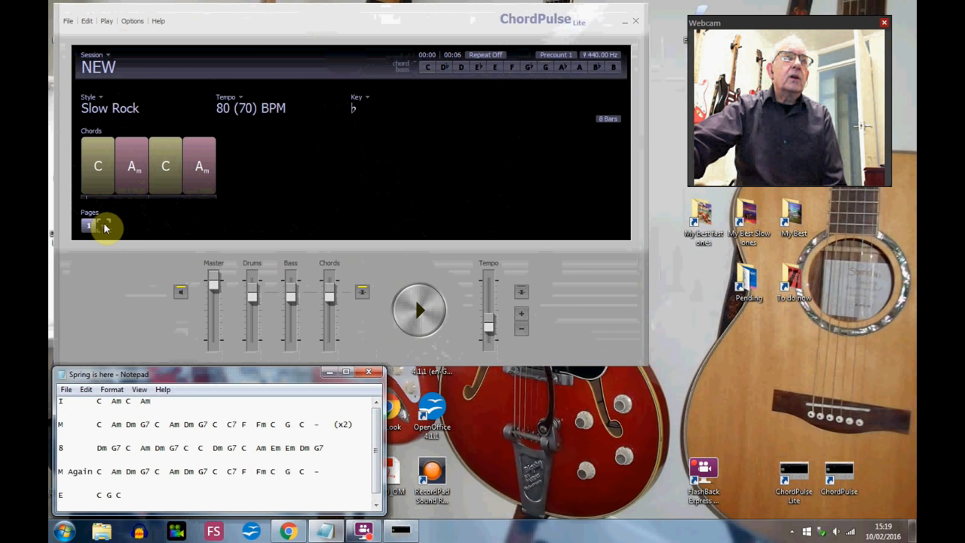
Step: Add a second page holding the verse opening C, Am, Dm, G7
right_click(102, 226)
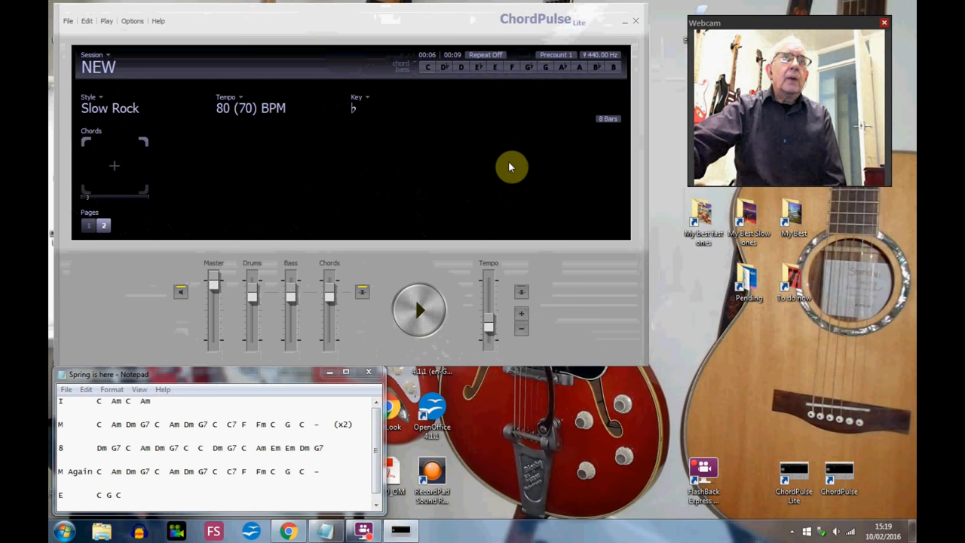
mouse_move(118, 110)
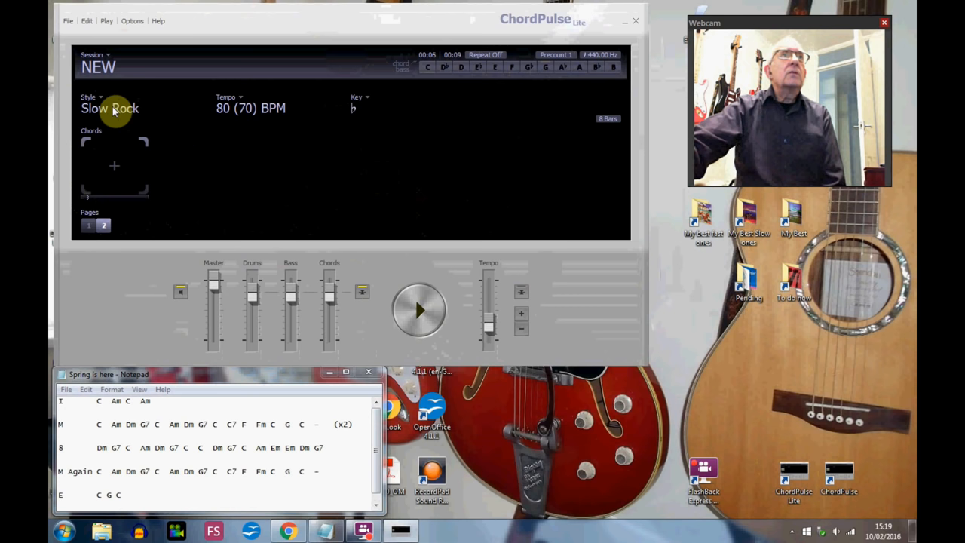
mouse_move(211, 190)
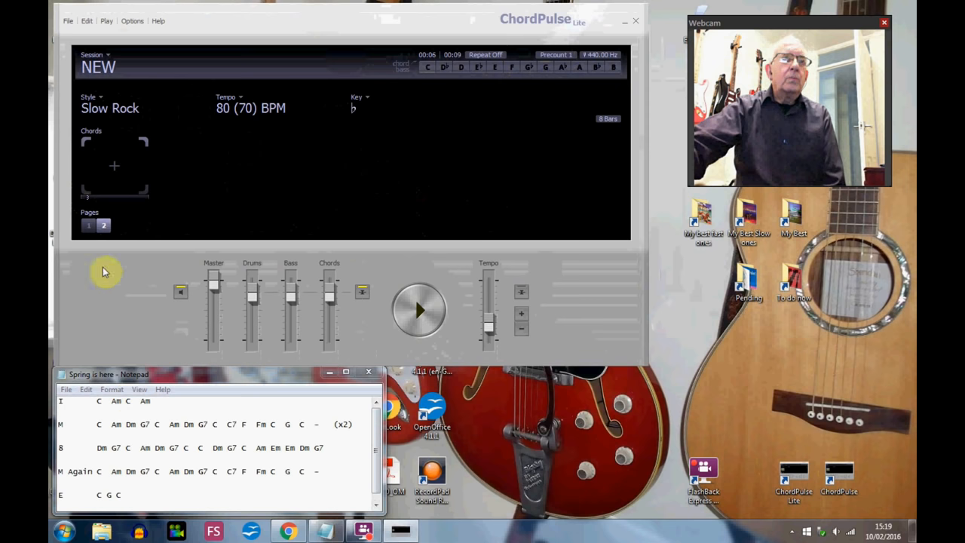
left_click(114, 164)
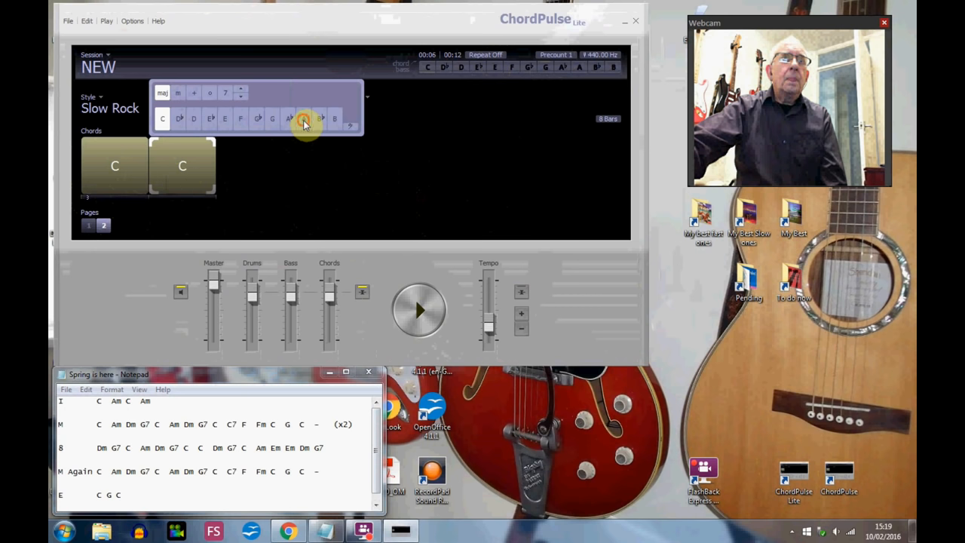
left_click(303, 118)
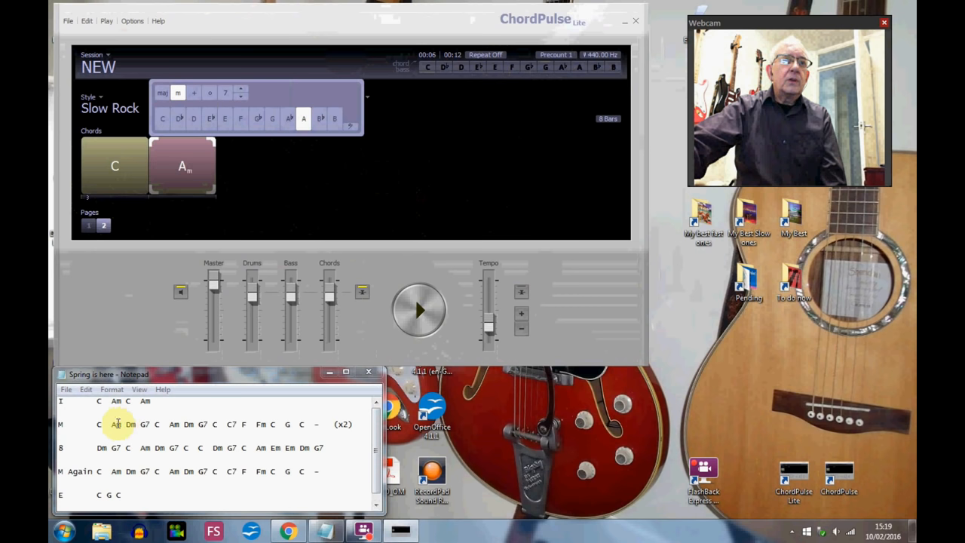
left_click(250, 165)
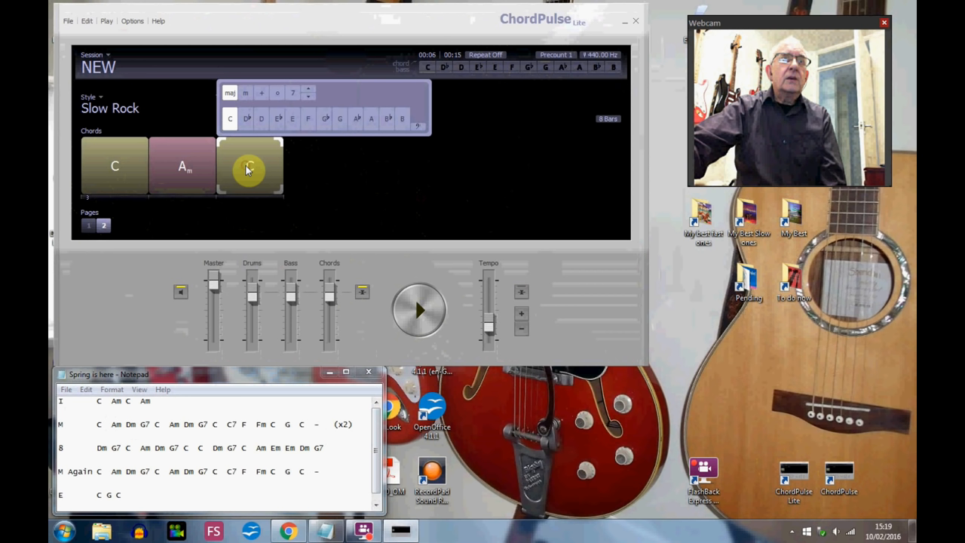
left_click(260, 118)
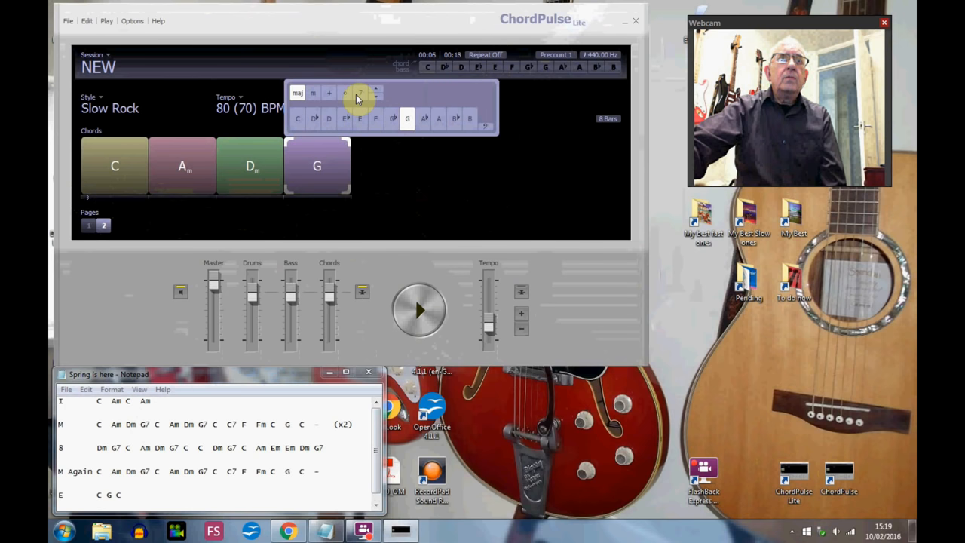
left_click(359, 94)
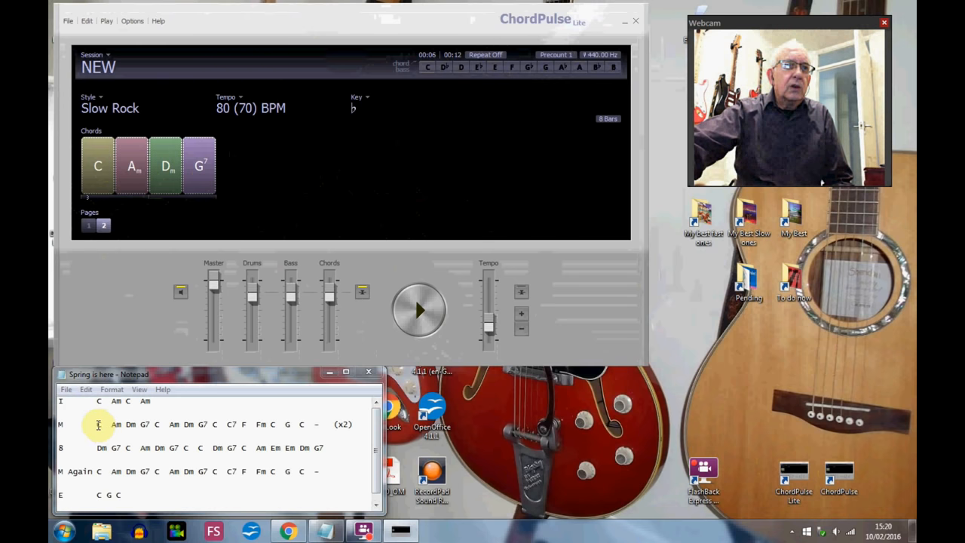
mouse_move(156, 425)
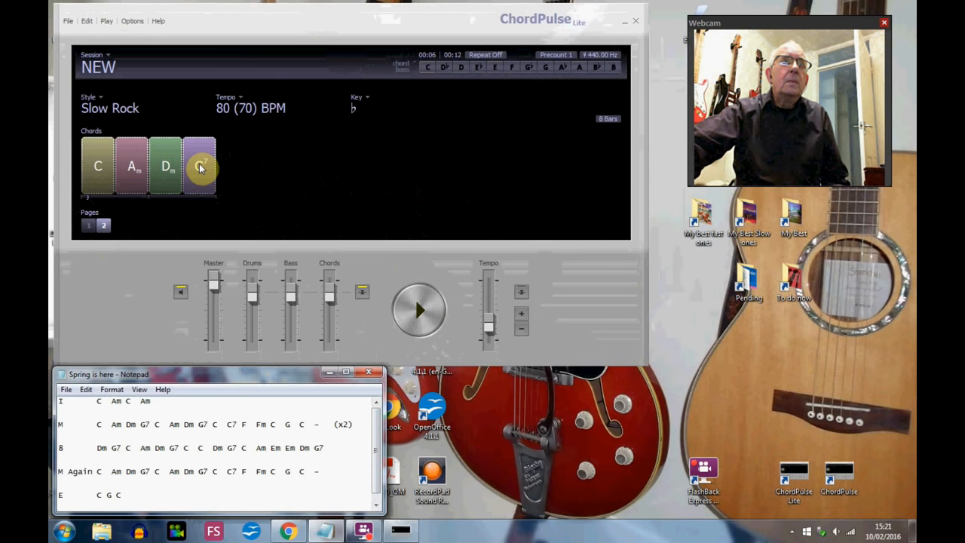
Step: Copy the four verse chords and paste them on the right so C, Am, Dm, G7 plays twice
right_click(199, 165)
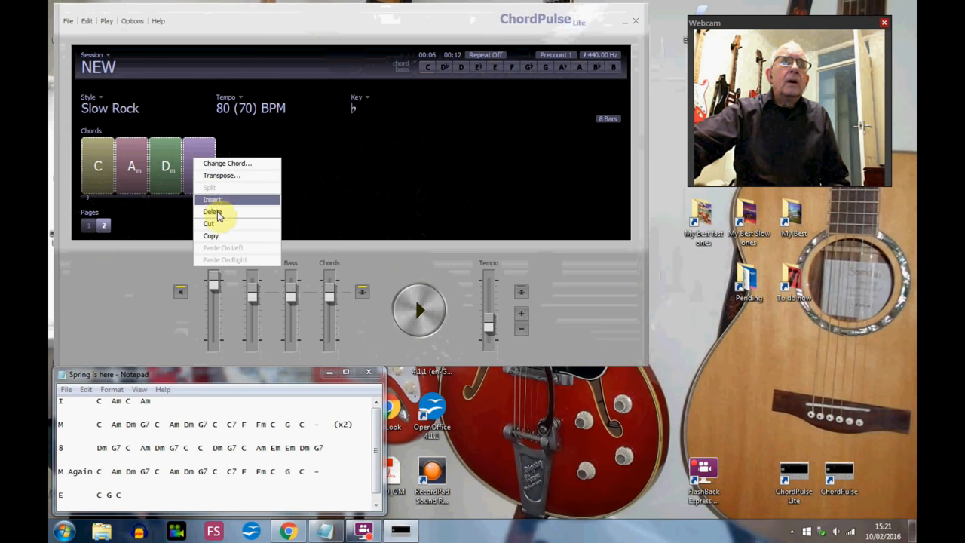
left_click(214, 211)
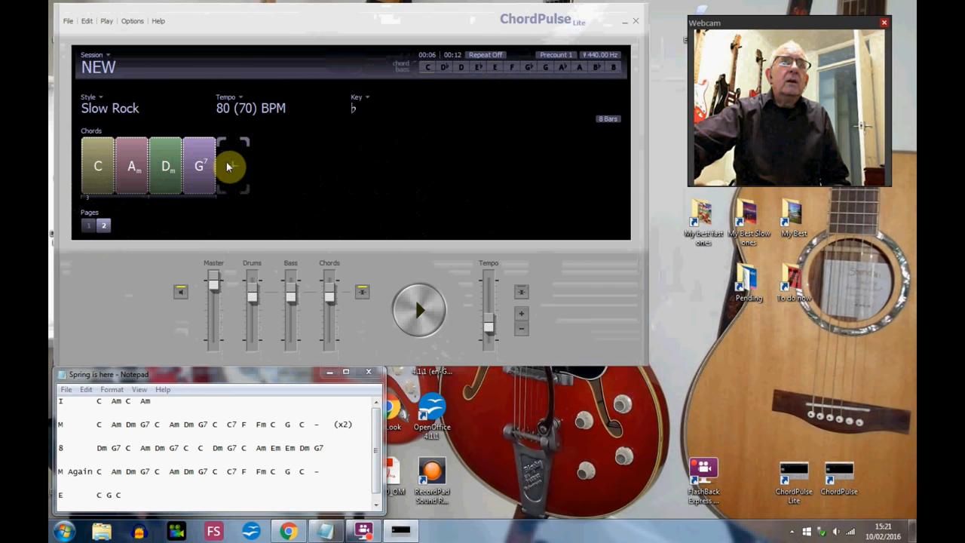
right_click(229, 166)
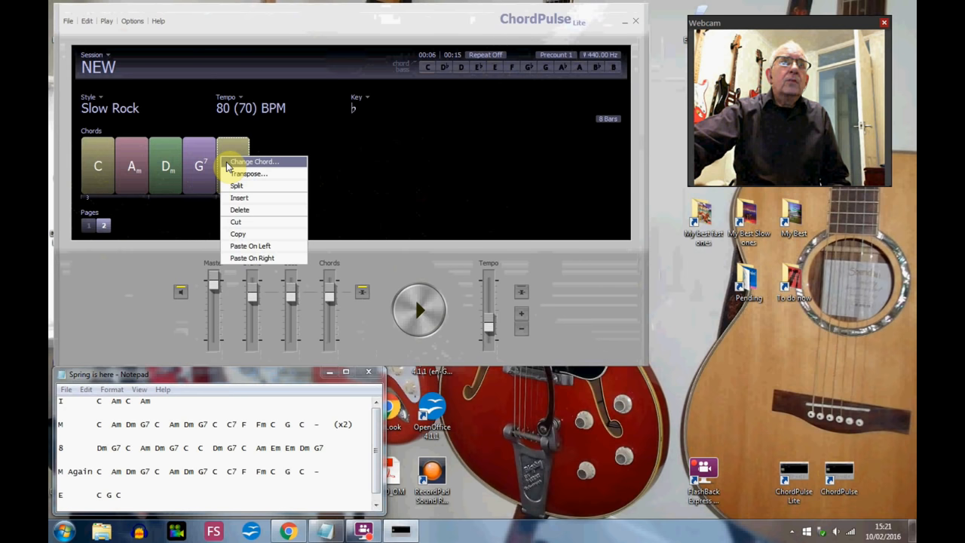
mouse_move(250, 245)
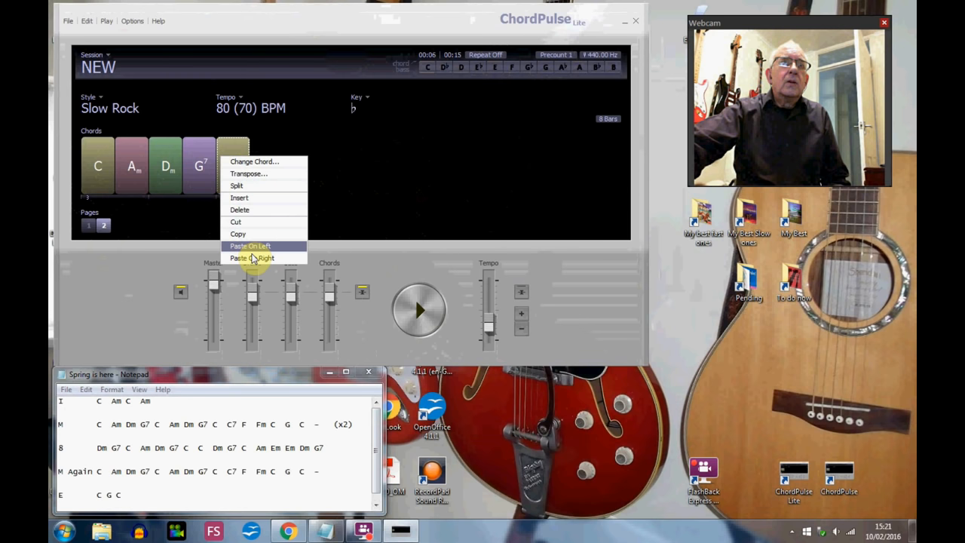
left_click(251, 258)
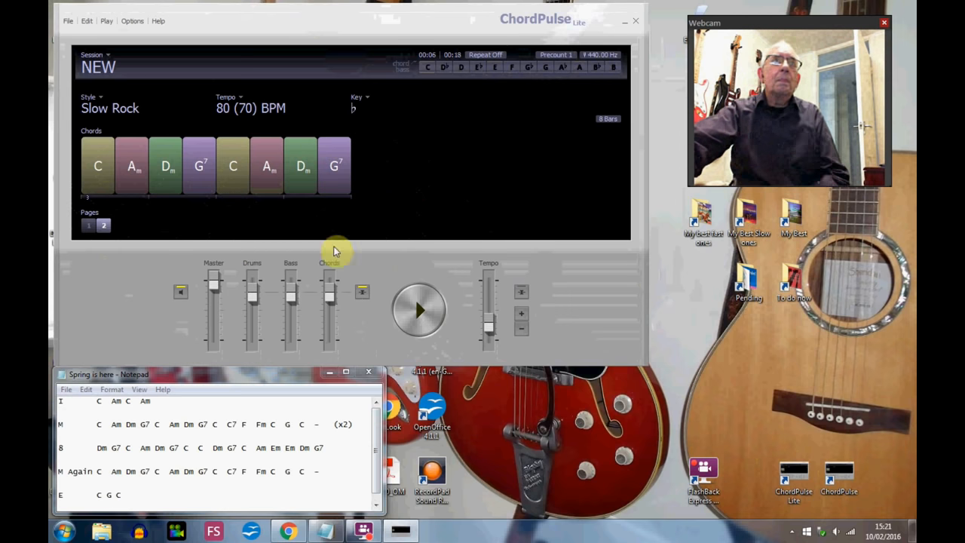
mouse_move(388, 209)
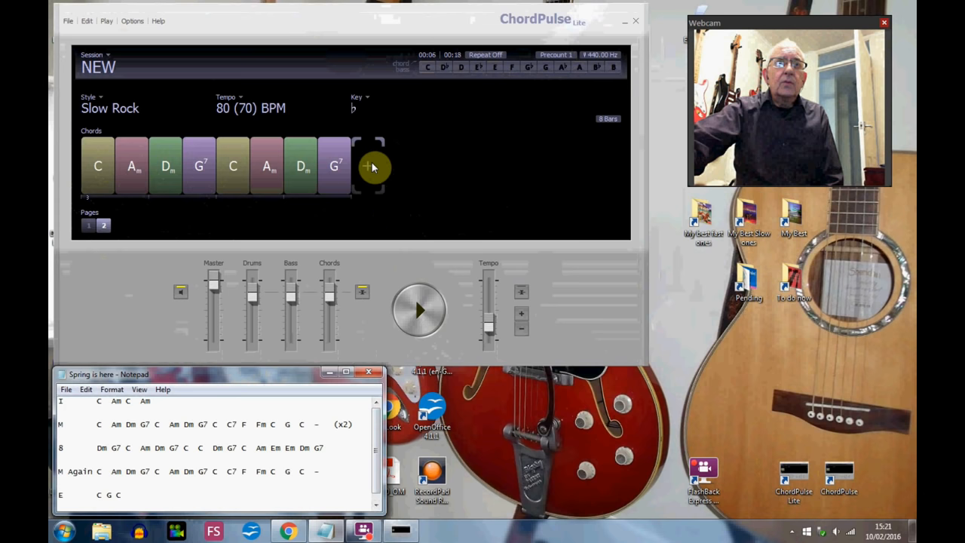
Step: Add a new chord slot after the repeated sequence to continue the verse with C
left_click(371, 165)
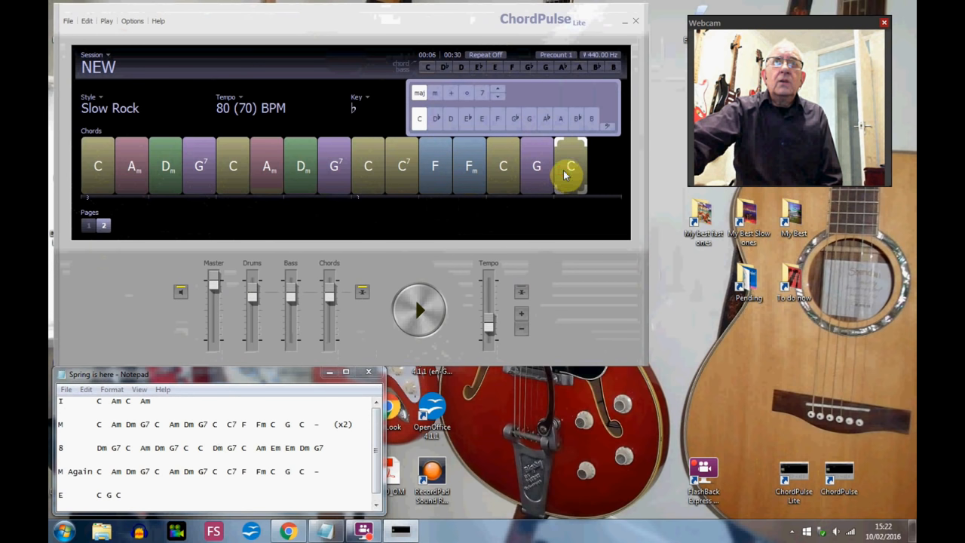
mouse_move(597, 187)
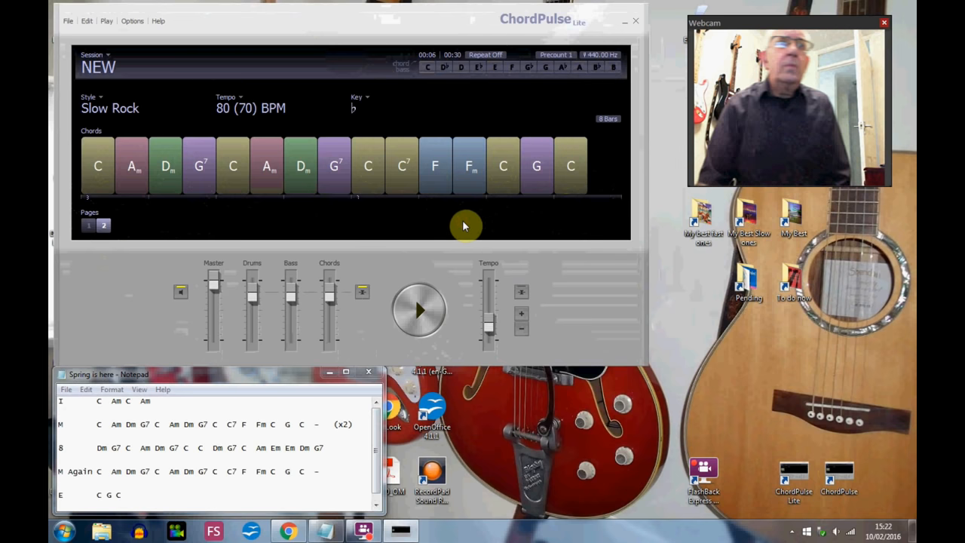
mouse_move(294, 228)
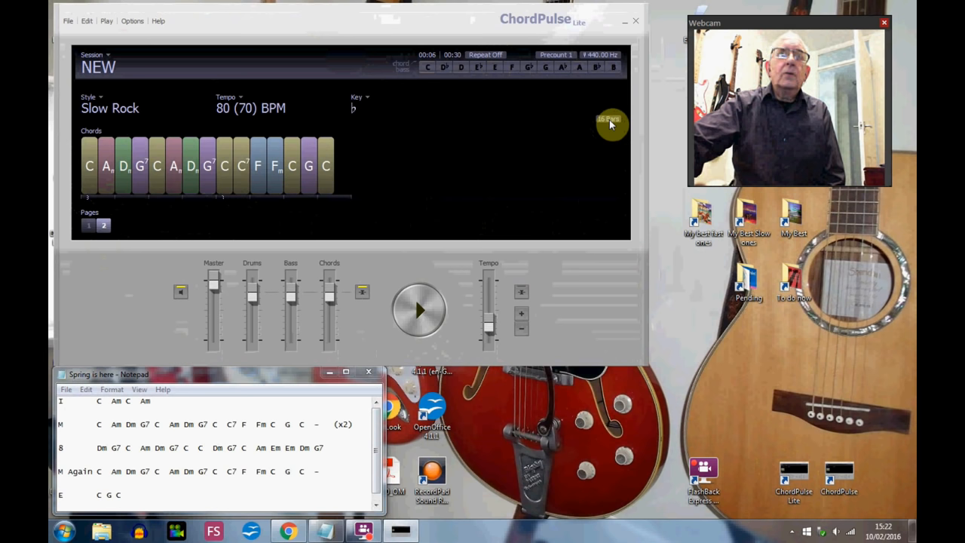
mouse_move(405, 142)
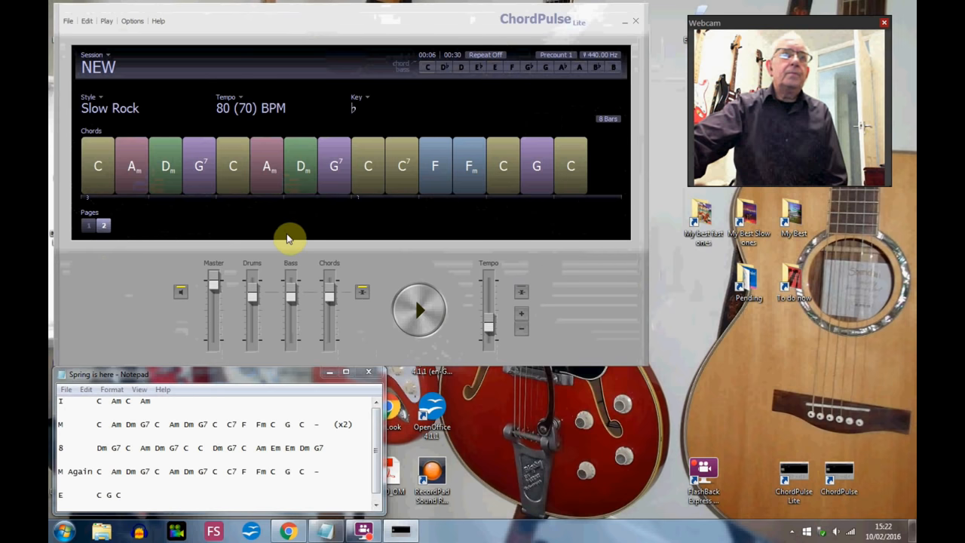
mouse_move(87, 229)
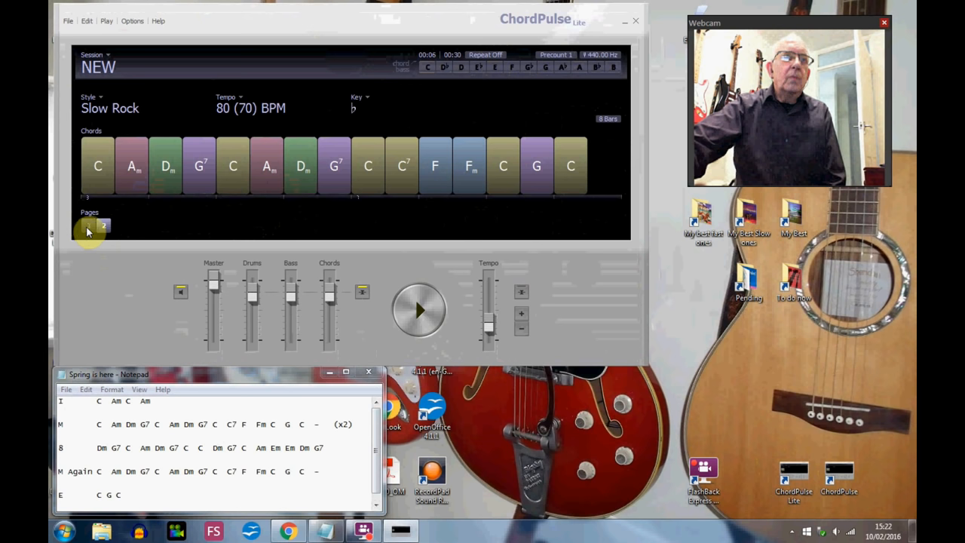
left_click(88, 226)
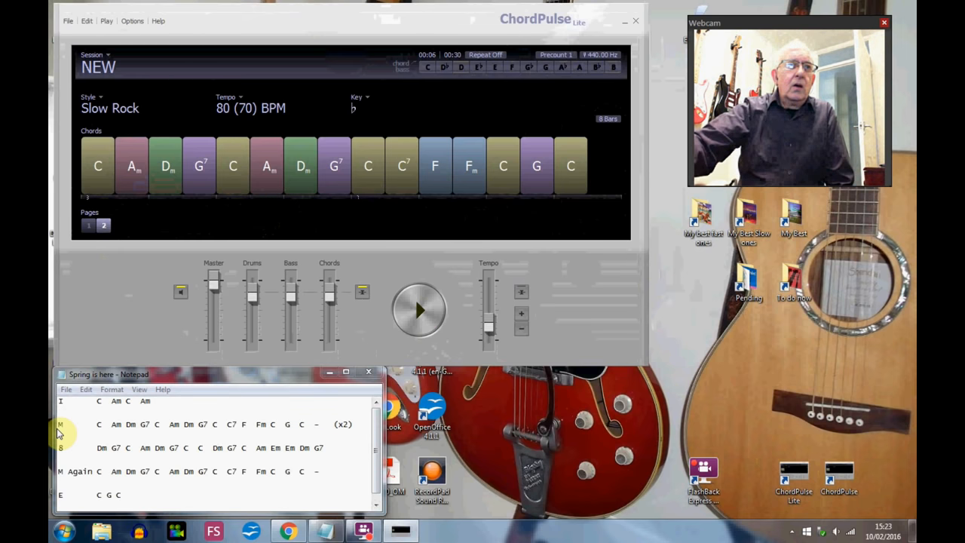
mouse_move(336, 425)
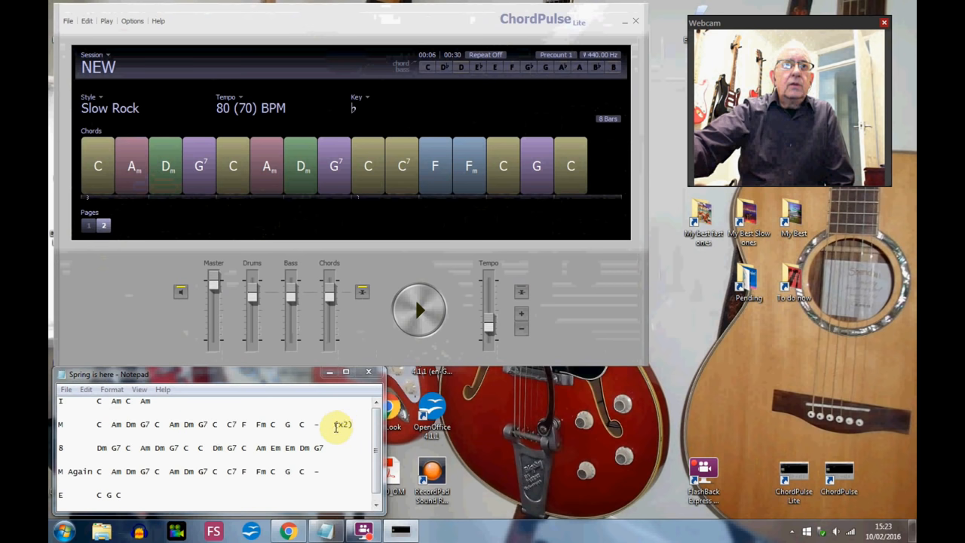
mouse_move(143, 239)
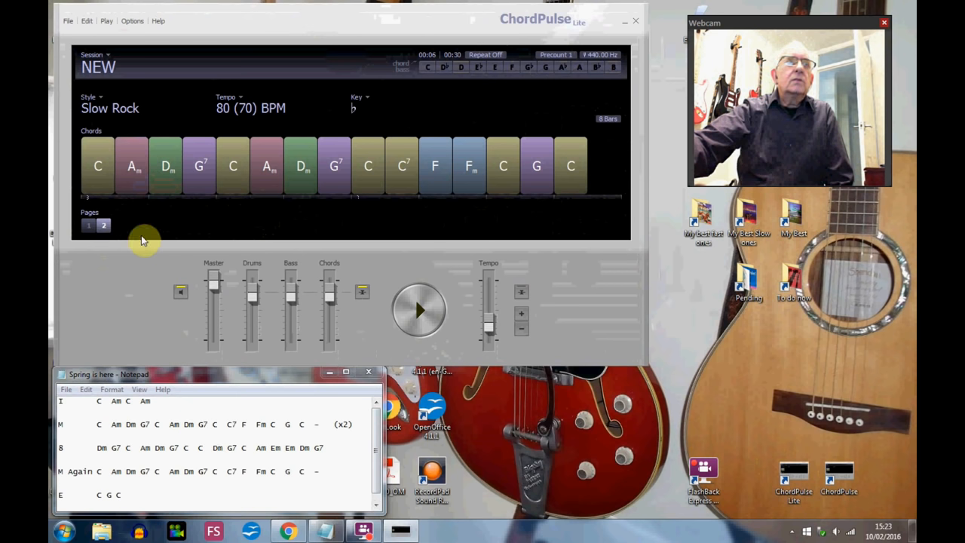
Step: Copy the verse page's content to create an identical third page of fifteen chords
right_click(102, 224)
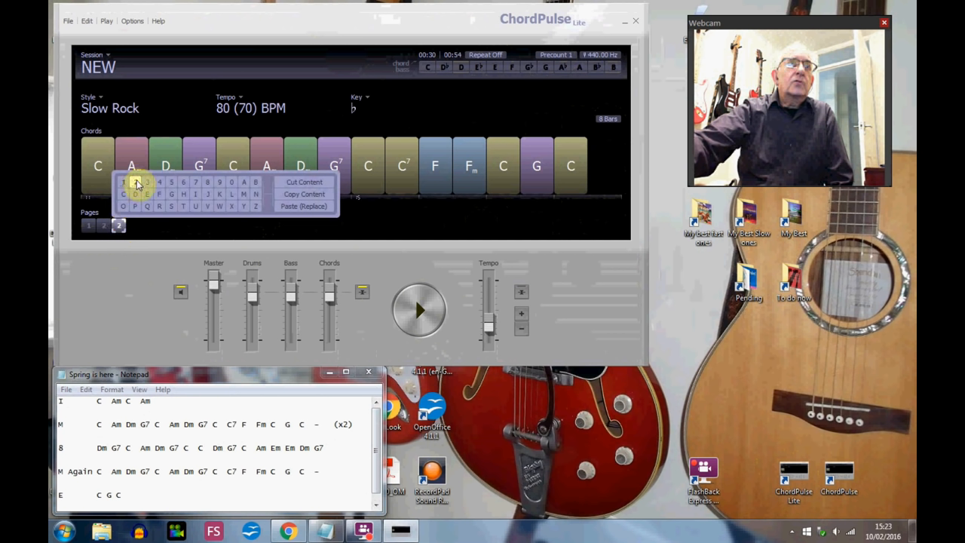
left_click(421, 235)
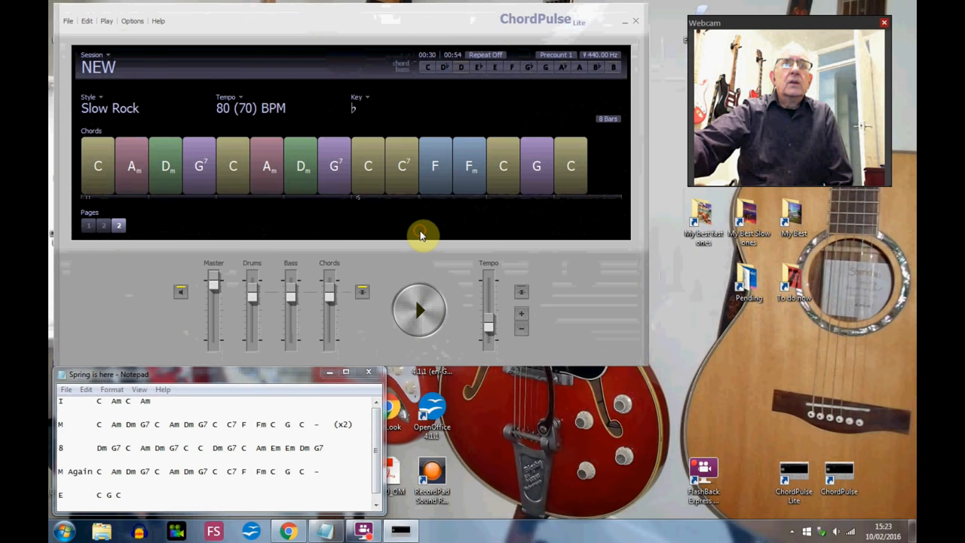
mouse_move(145, 190)
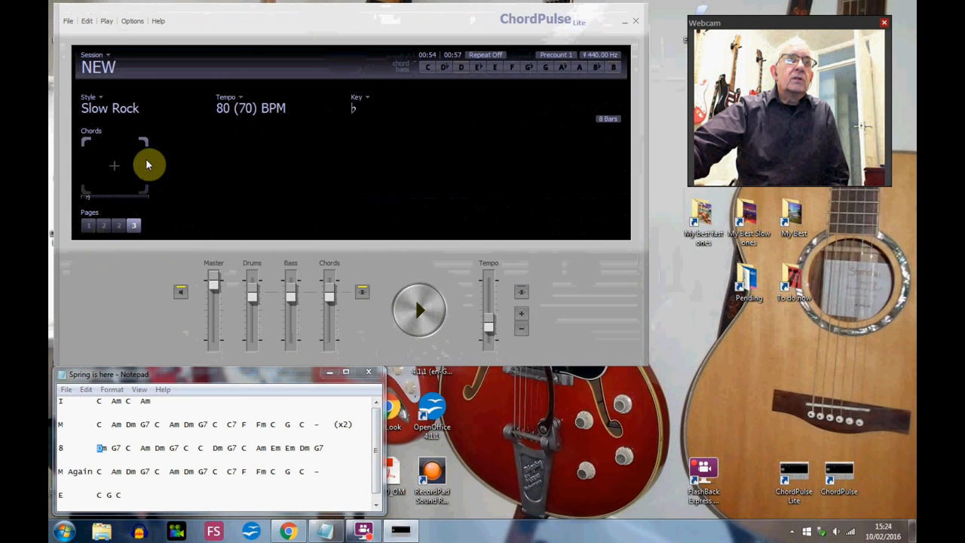
mouse_move(120, 172)
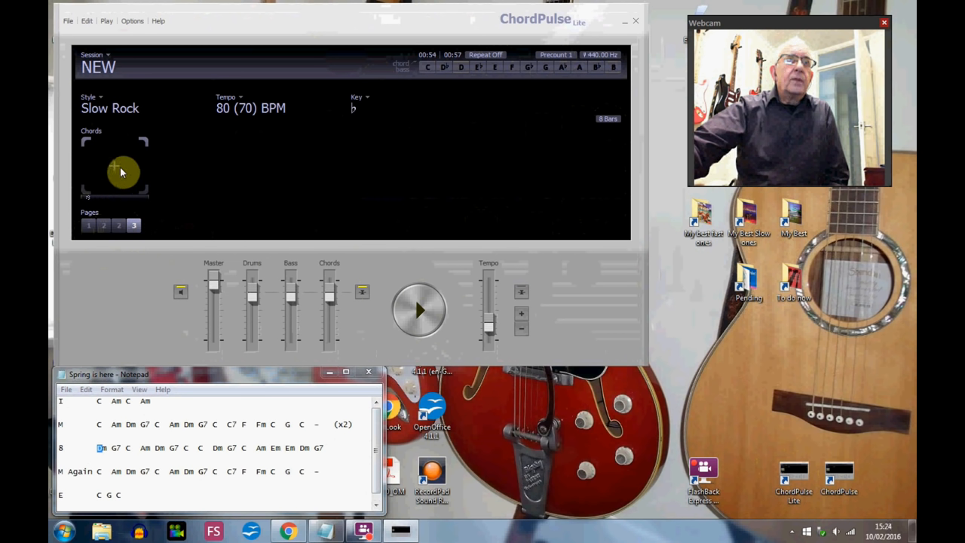
Step: Add the first chord slot, showing C, to the blank fourth middle-eight page
left_click(121, 171)
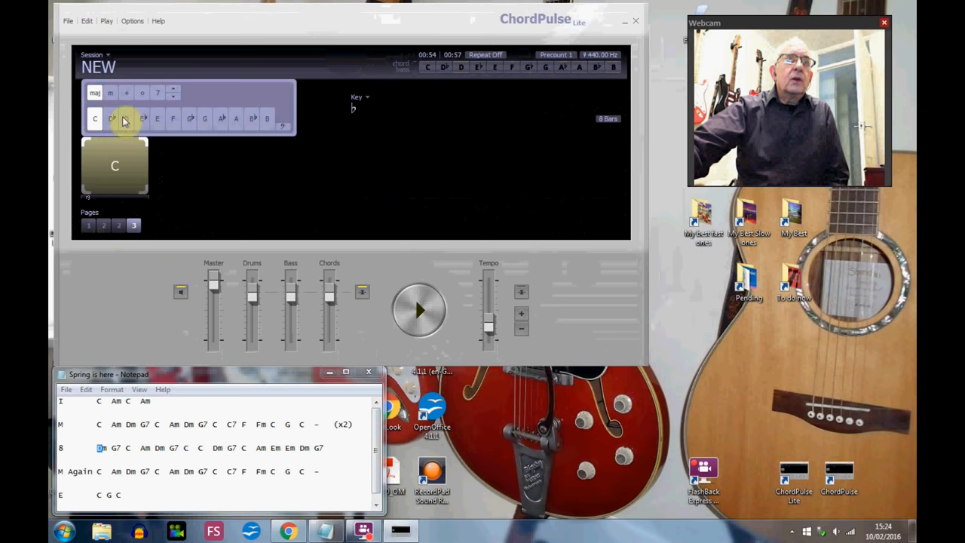